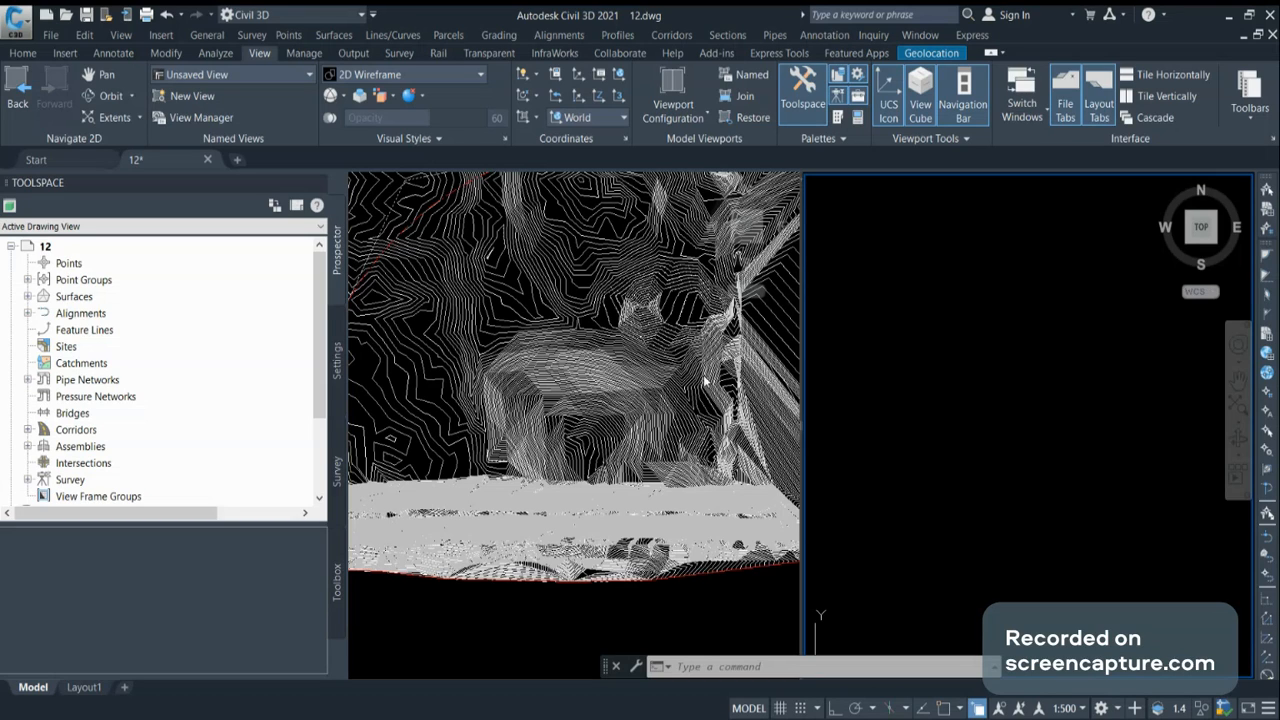
pyautogui.moveTo(668, 358)
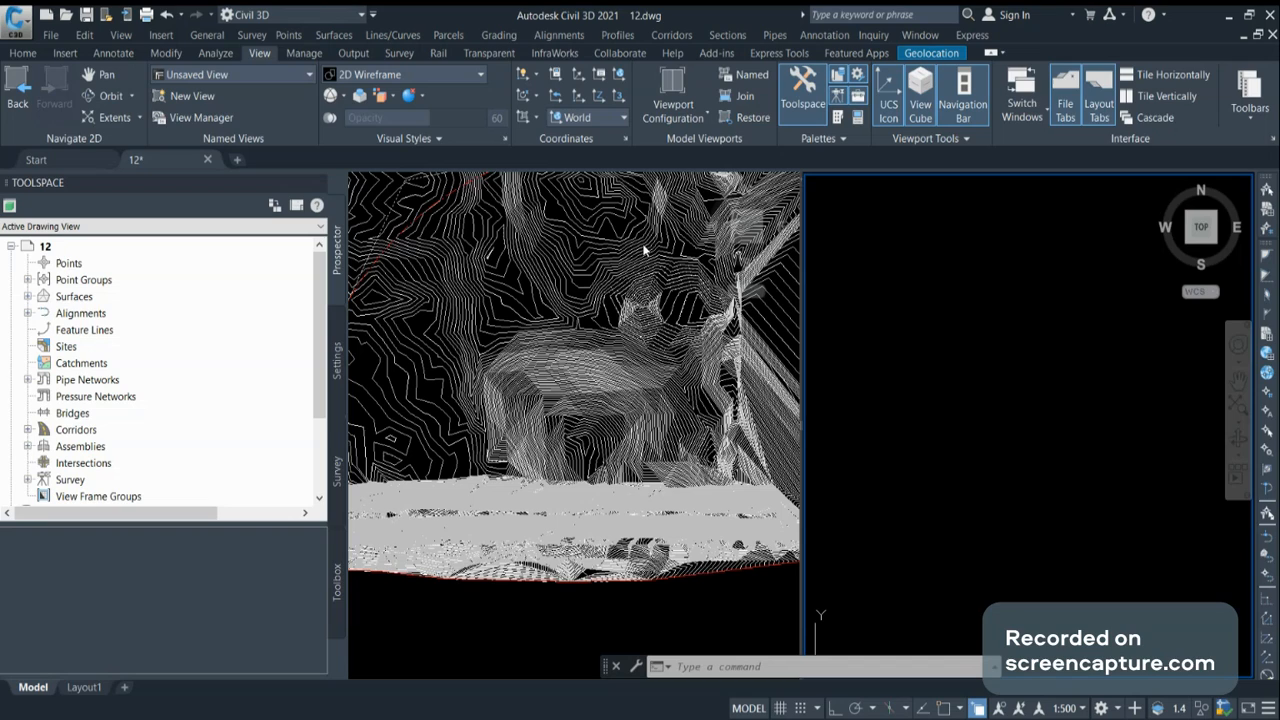
pyautogui.moveTo(610, 449)
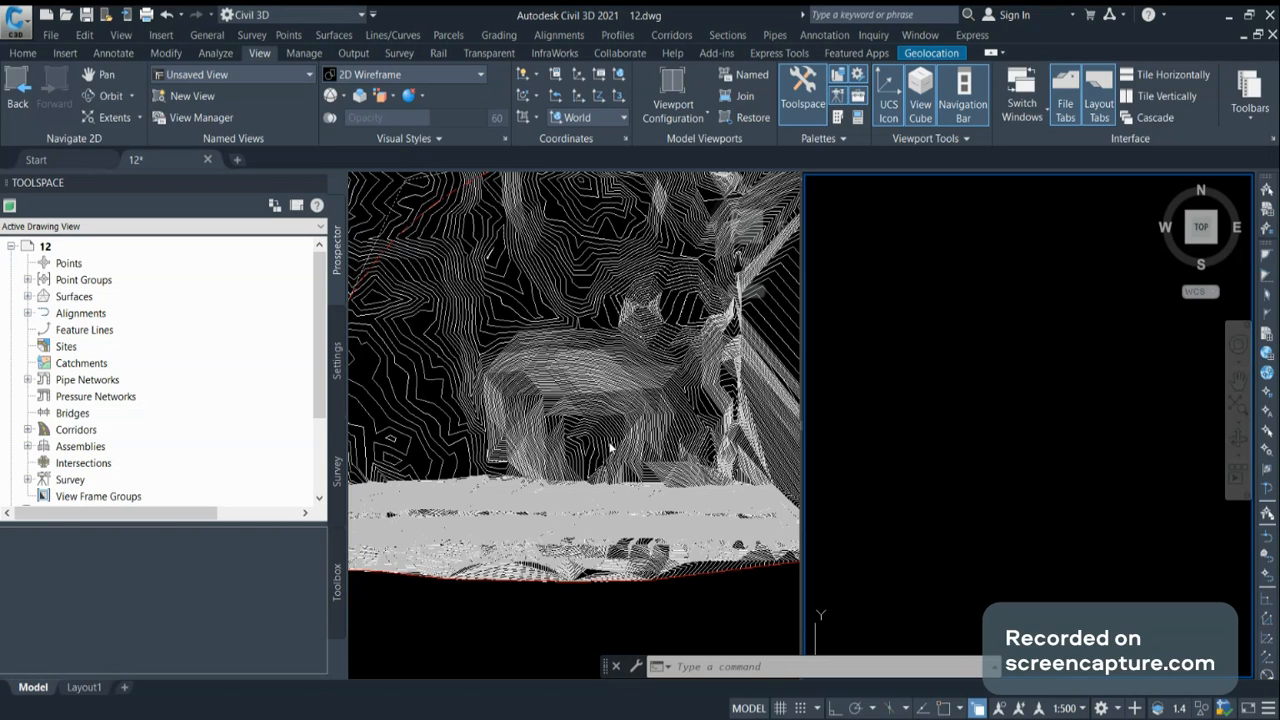
pyautogui.moveTo(965, 345)
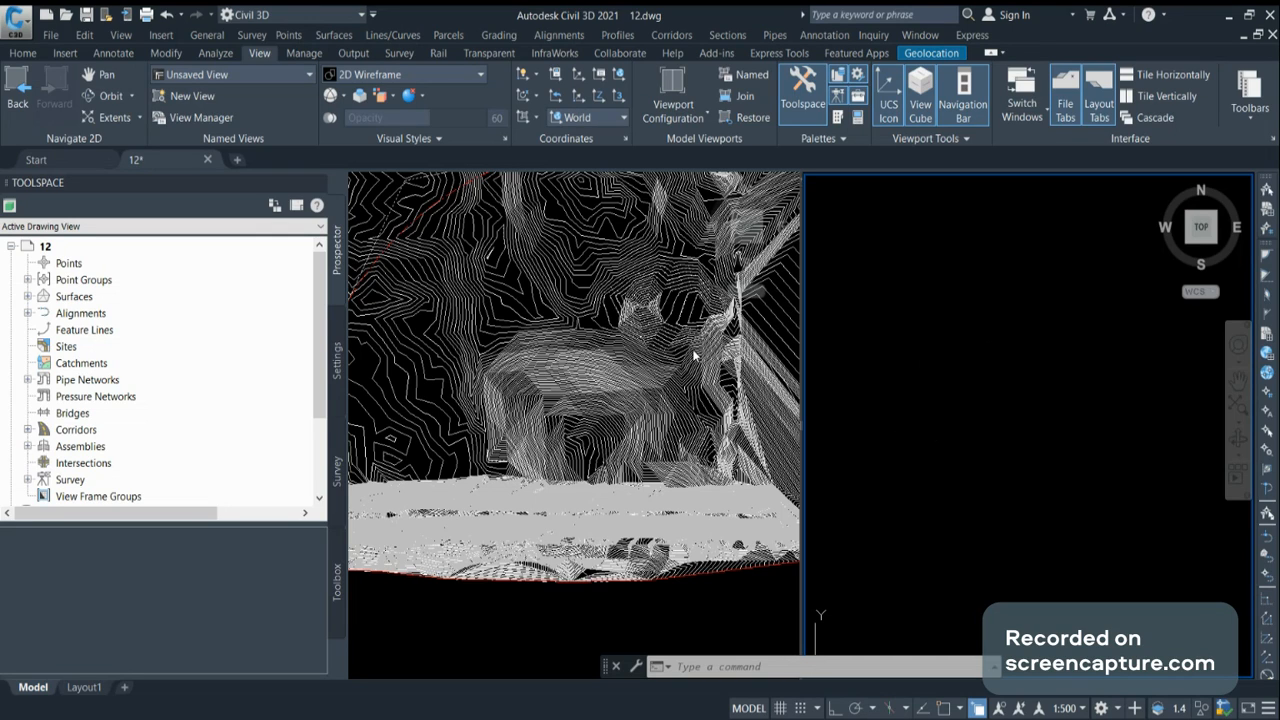
pyautogui.moveTo(358, 115)
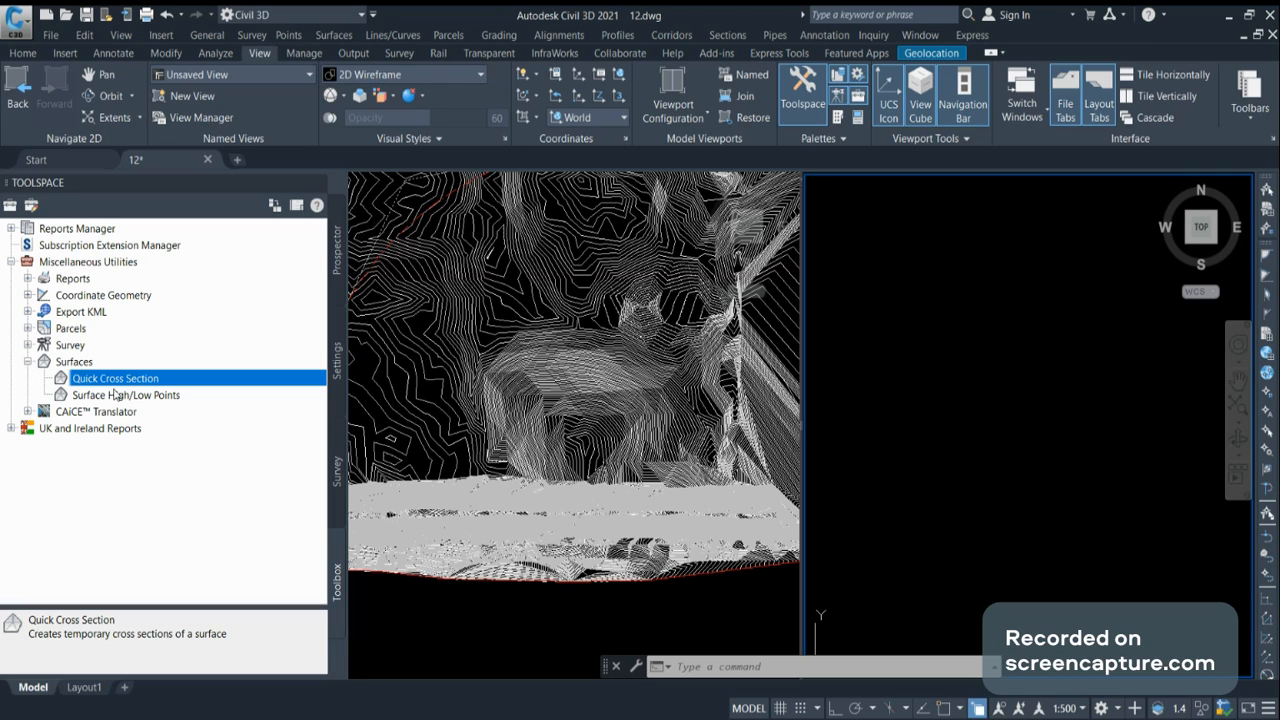
pyautogui.moveTo(128, 383)
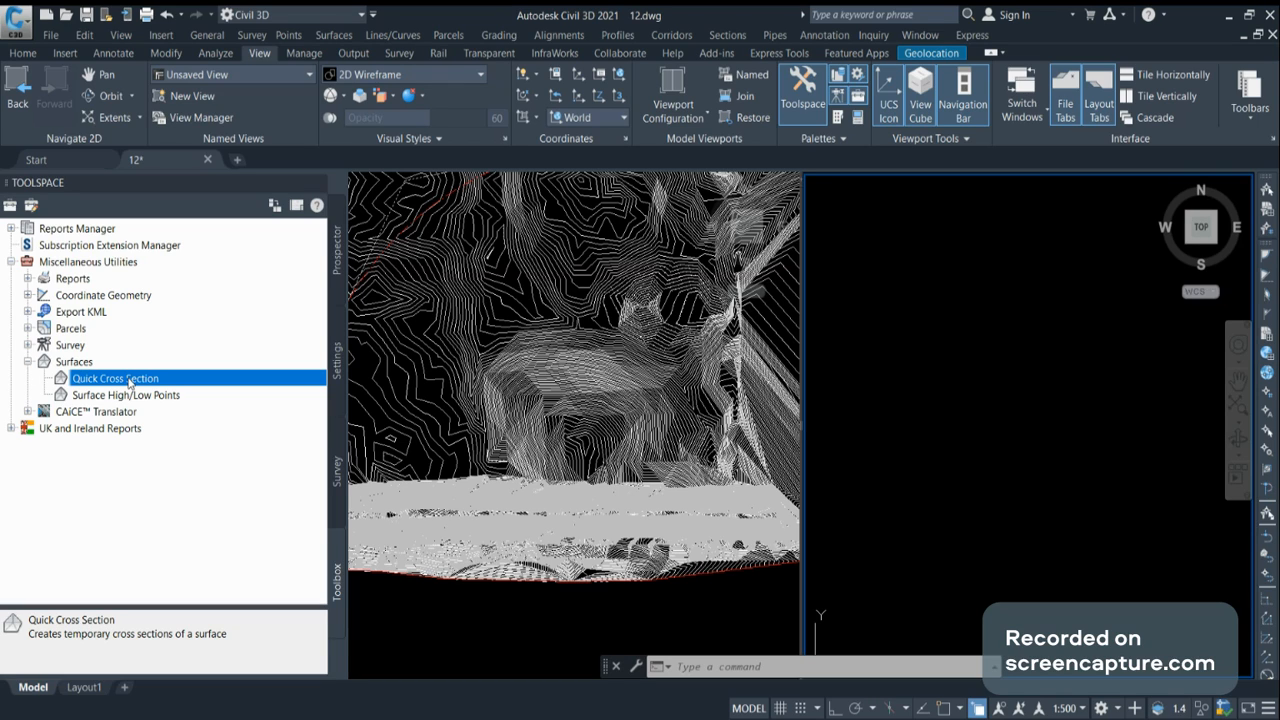
# Run Quick Cross Section from the Toolbox and pick the existing ground surface
pyautogui.rightClick(115, 378)
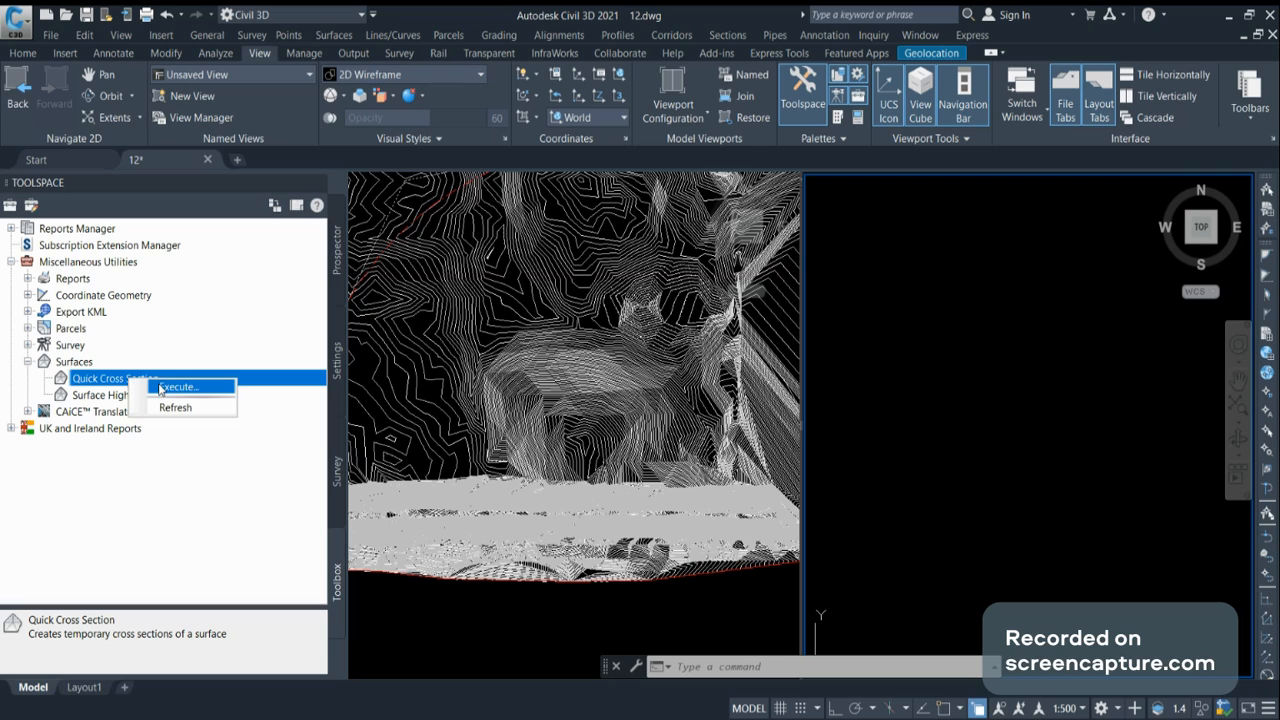
pyautogui.click(178, 387)
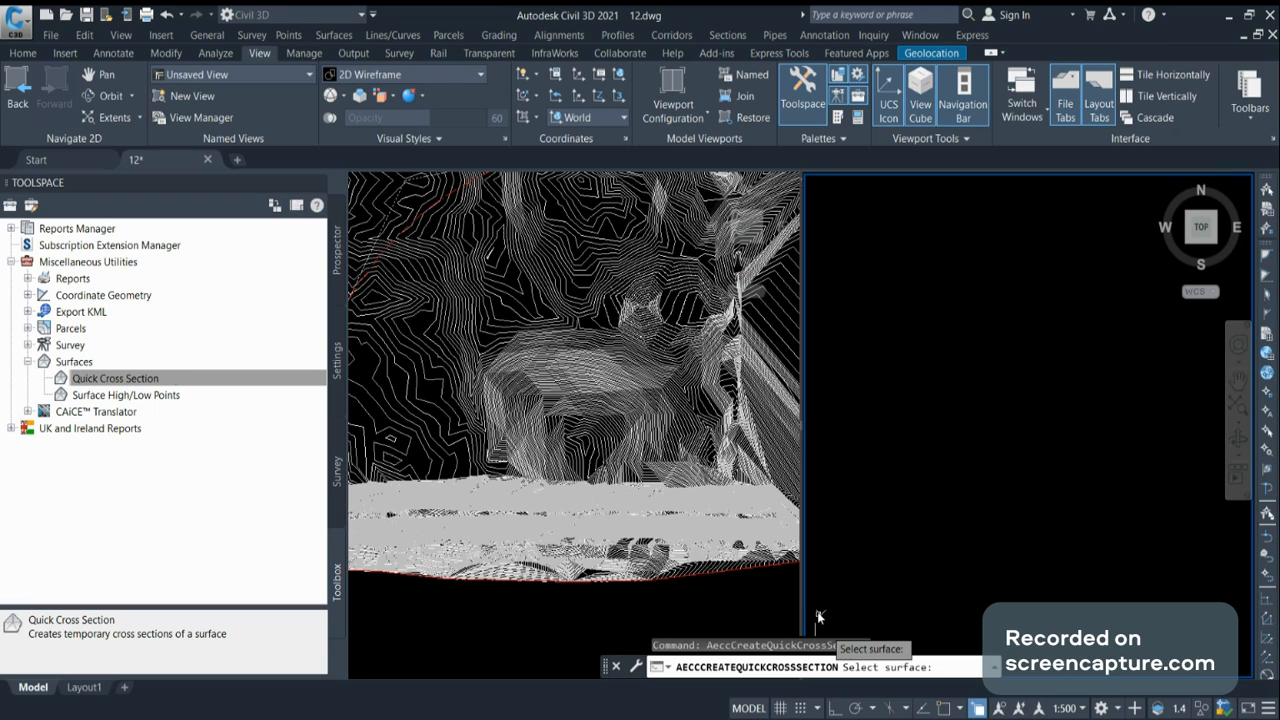
pyautogui.moveTo(573, 353)
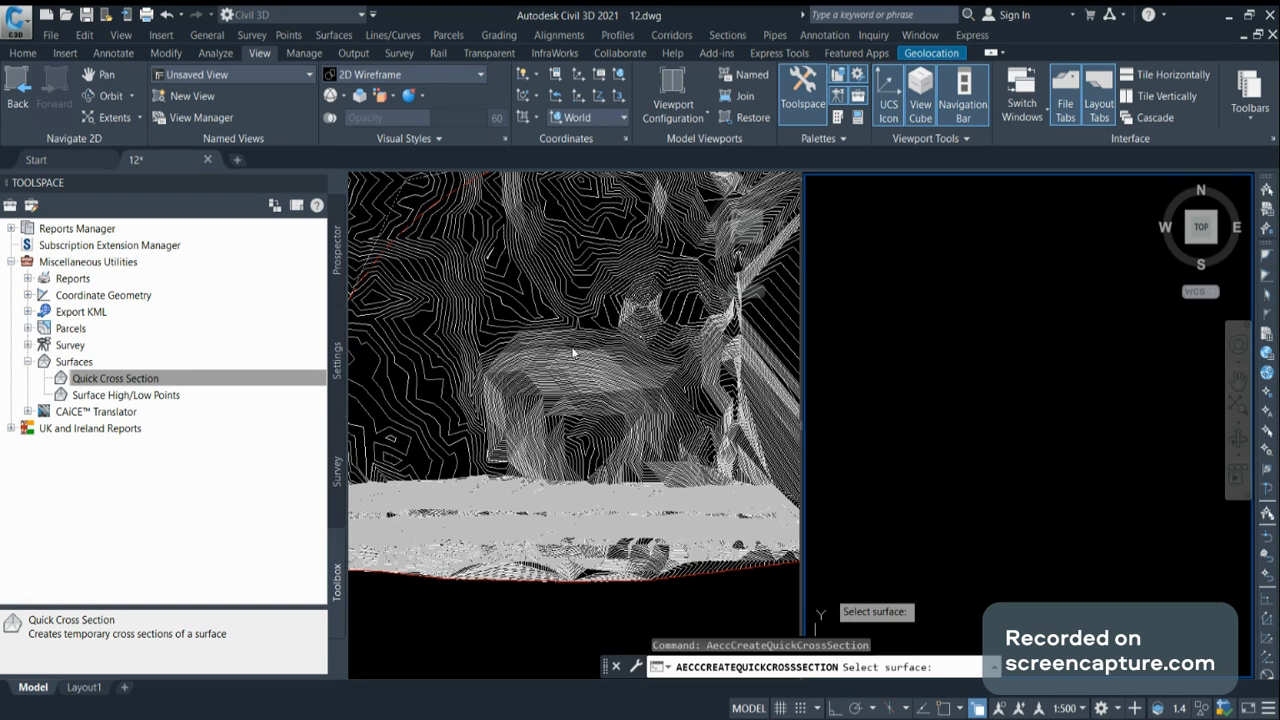
pyautogui.click(555, 355)
pyautogui.write('3p')
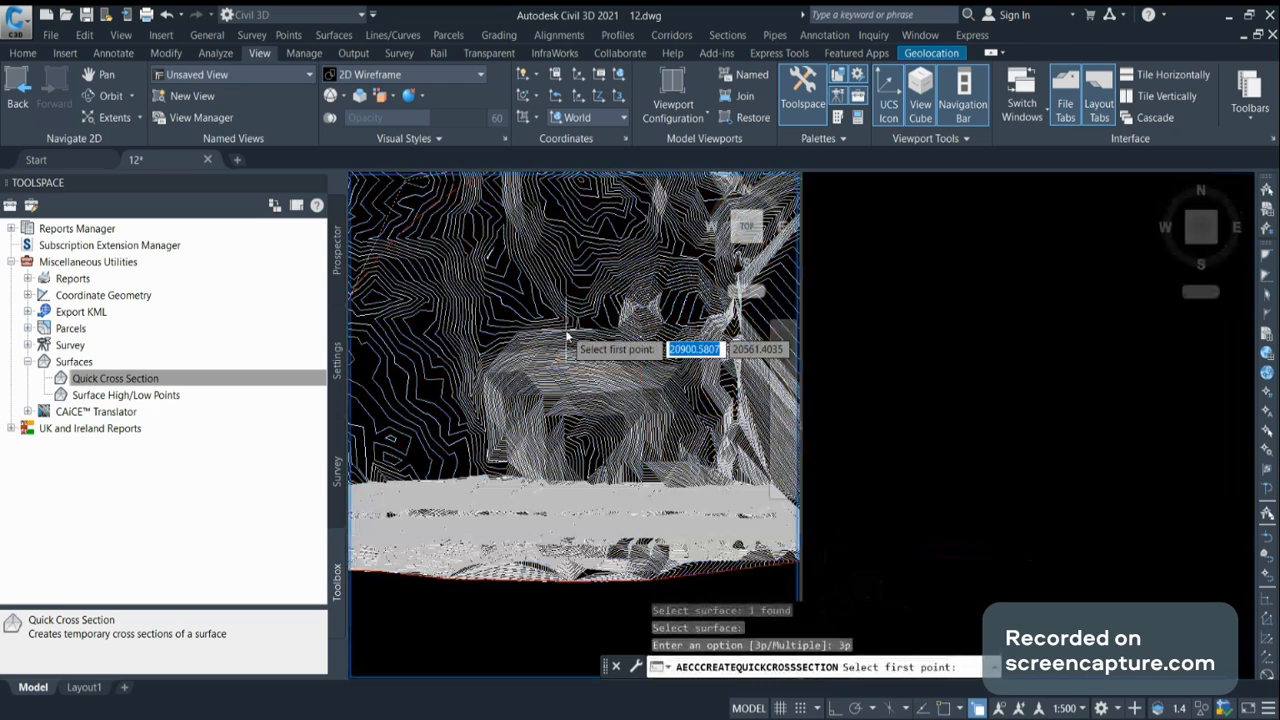
# Place the first and second points of the section line in the left viewport
pyautogui.click(567, 348)
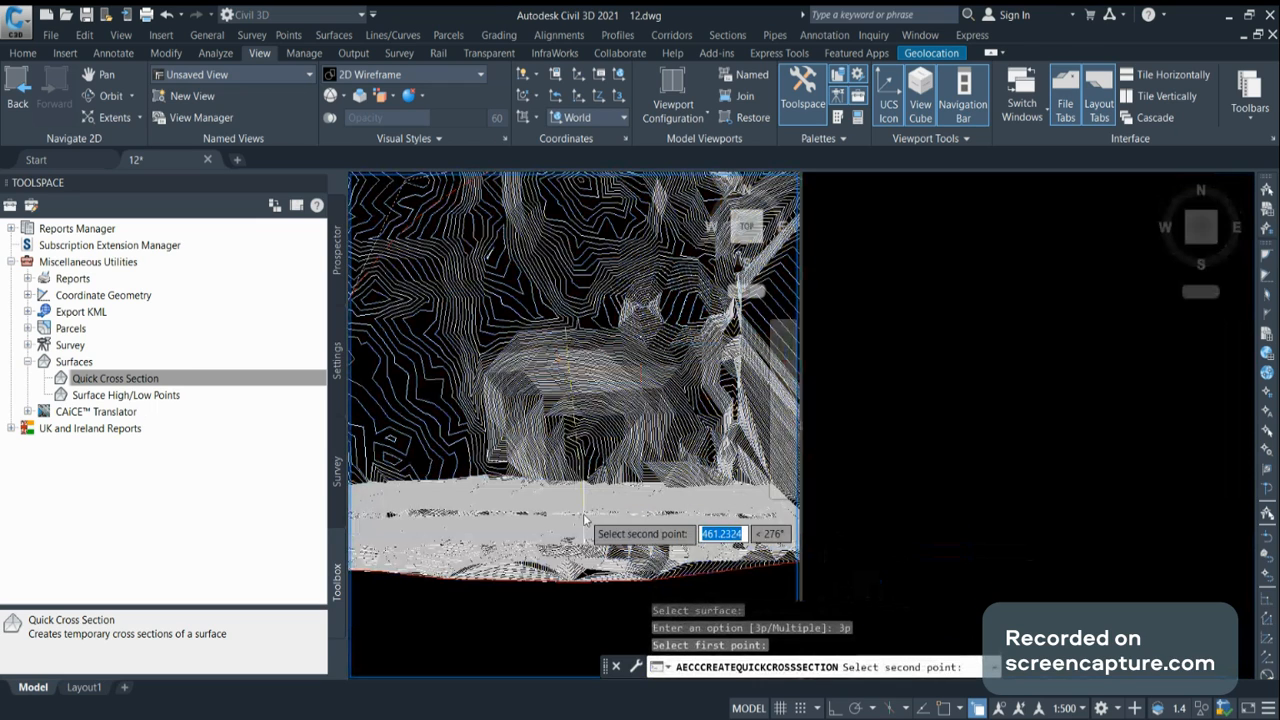
pyautogui.click(585, 520)
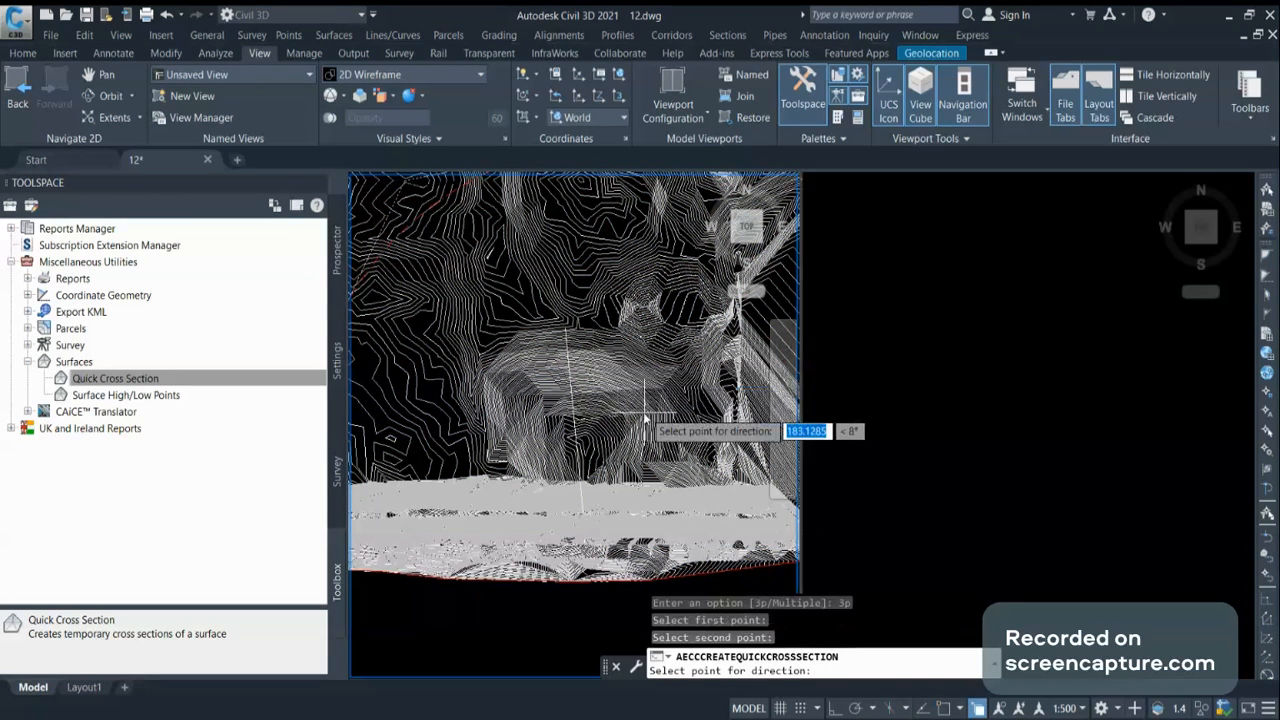
pyautogui.moveTo(675, 415)
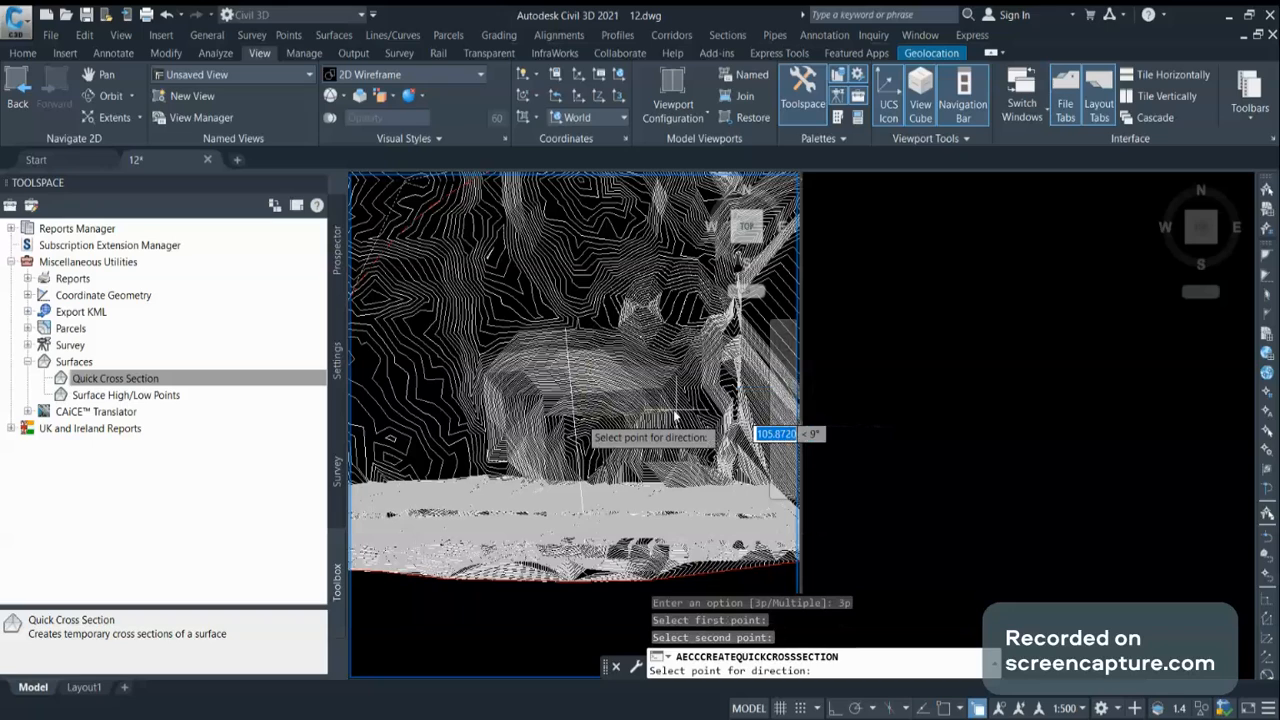
pyautogui.moveTo(490, 432)
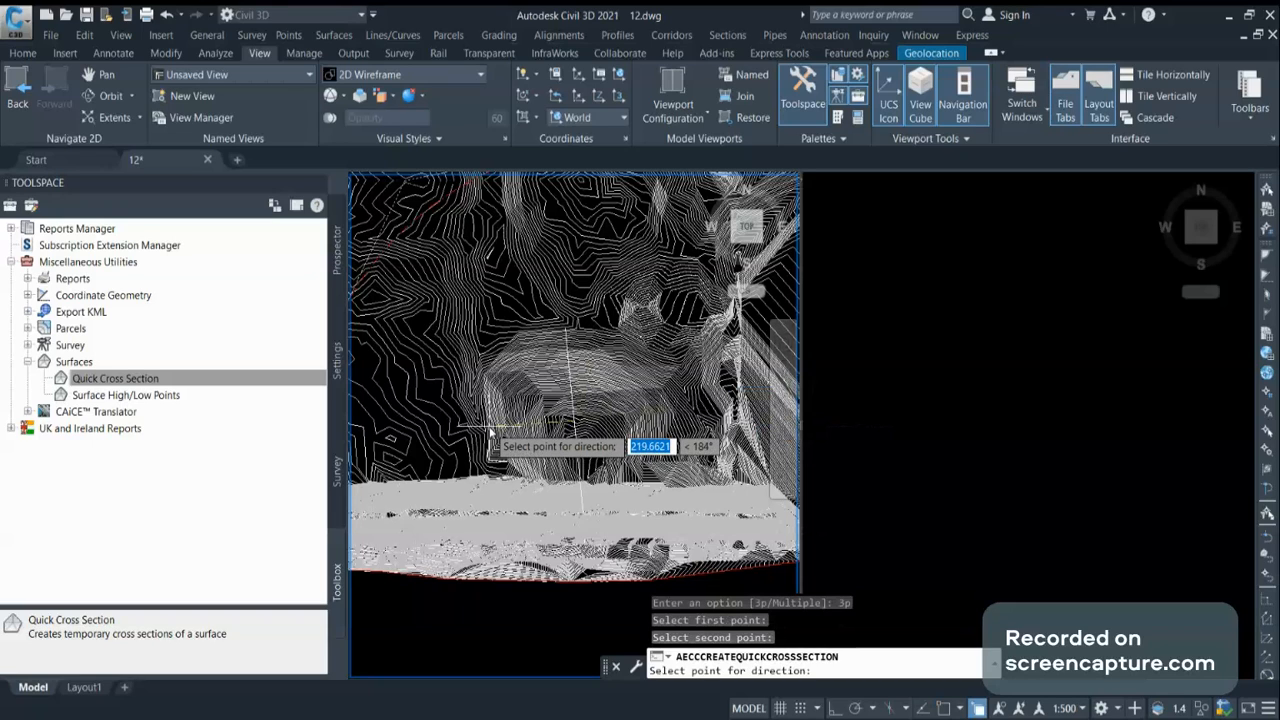
pyautogui.moveTo(470, 435)
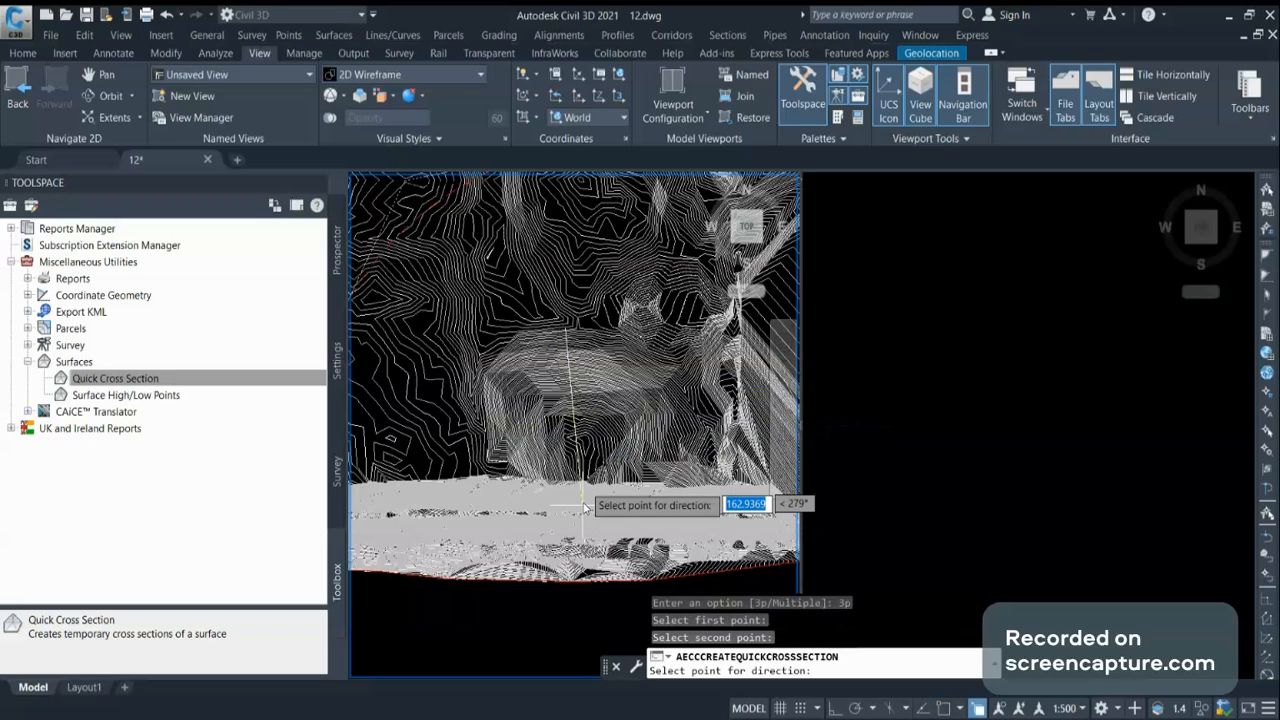
pyautogui.moveTo(450, 468)
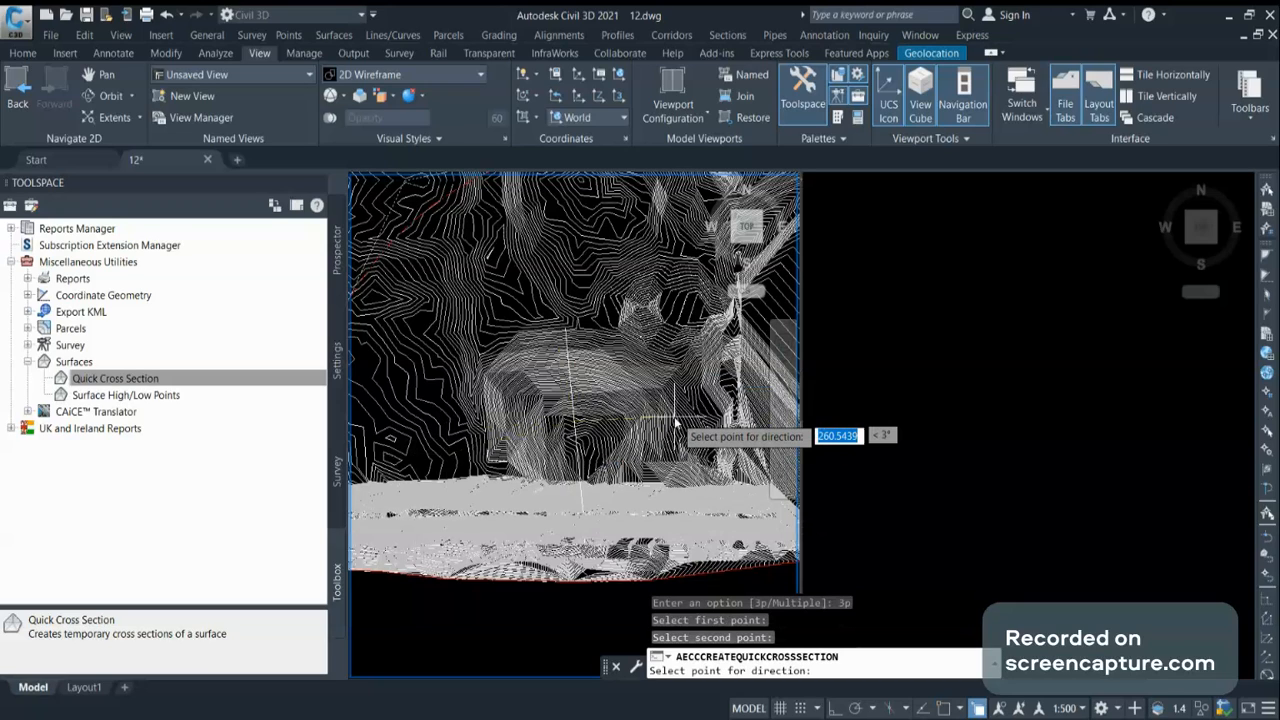
pyautogui.moveTo(665, 415)
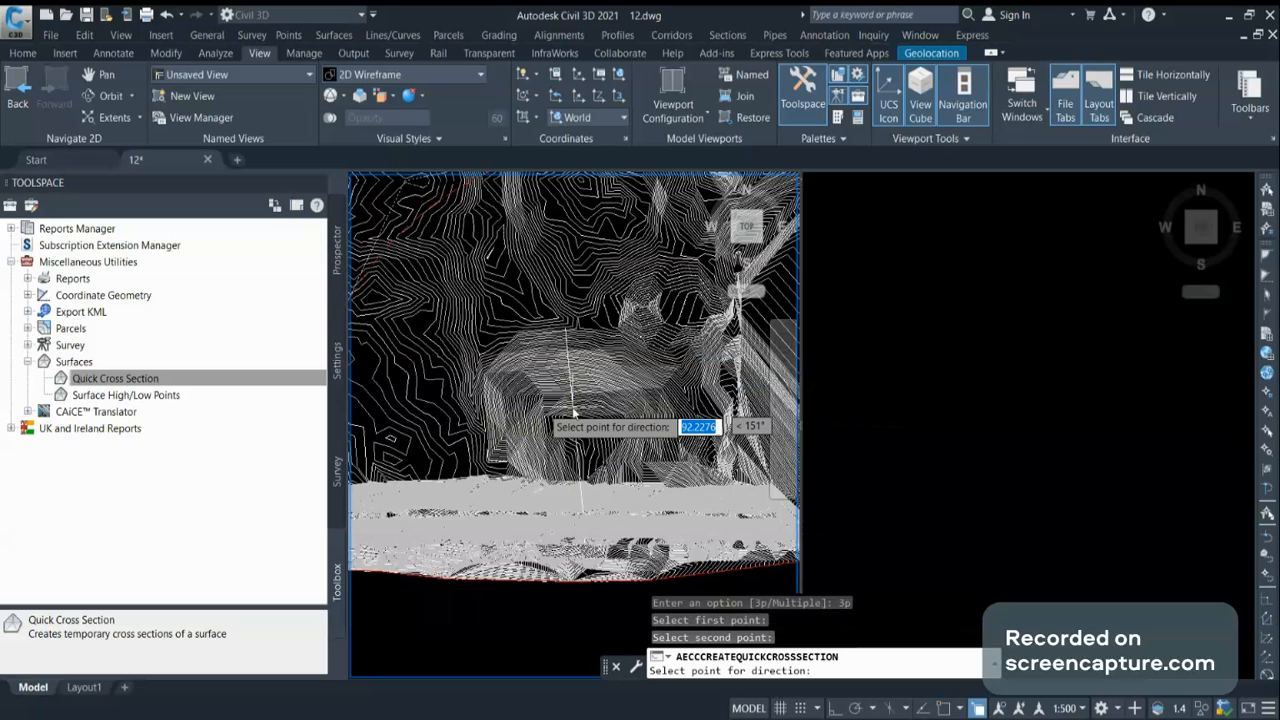
pyautogui.moveTo(477, 435)
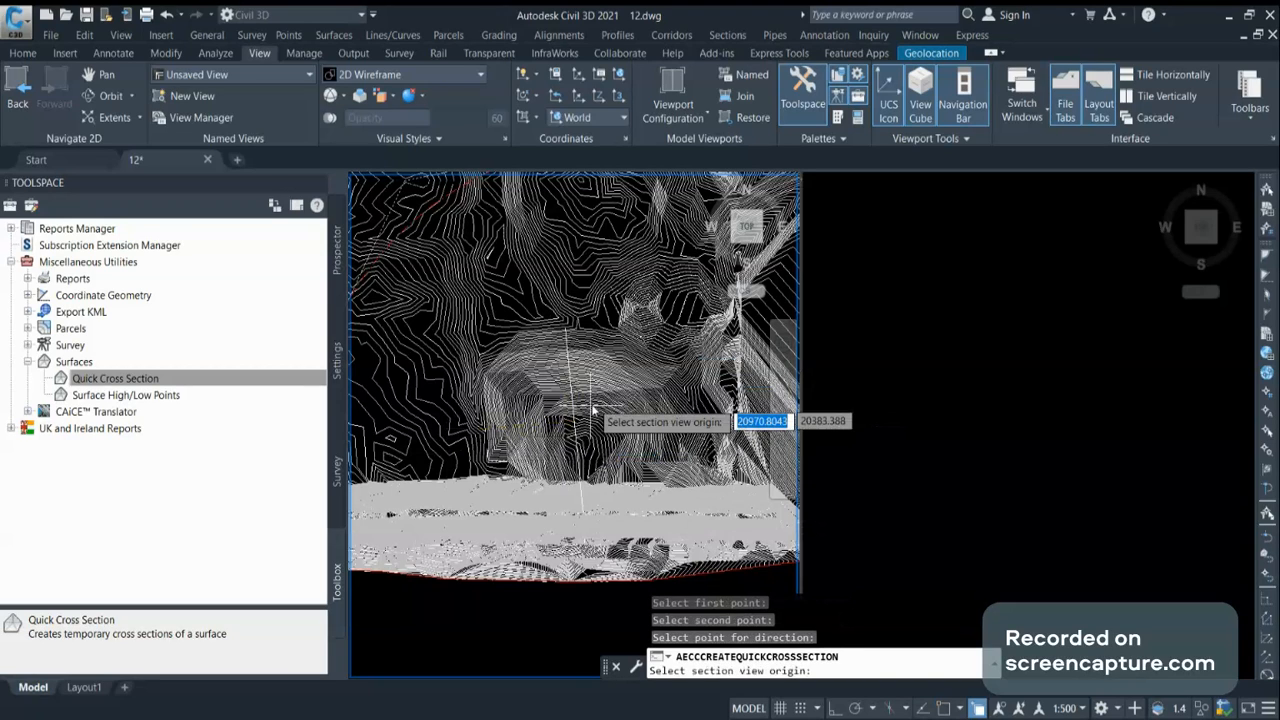
pyautogui.moveTo(920, 383)
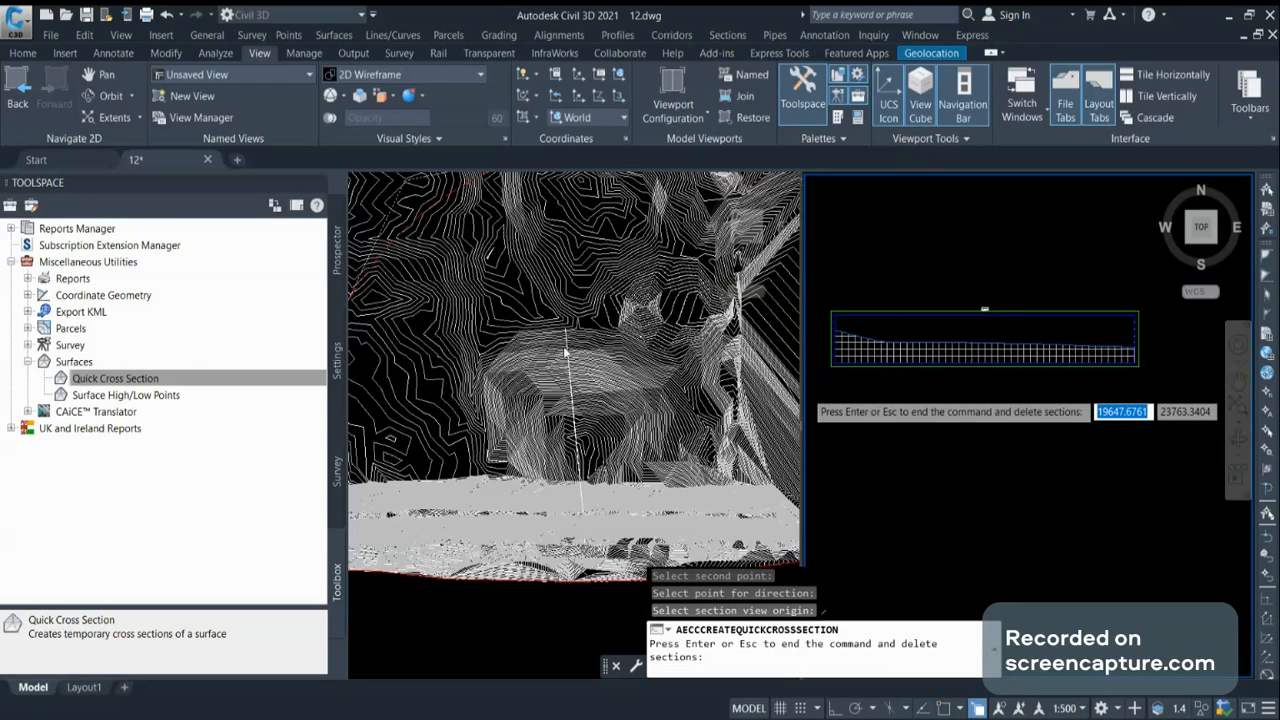
pyautogui.moveTo(875, 345)
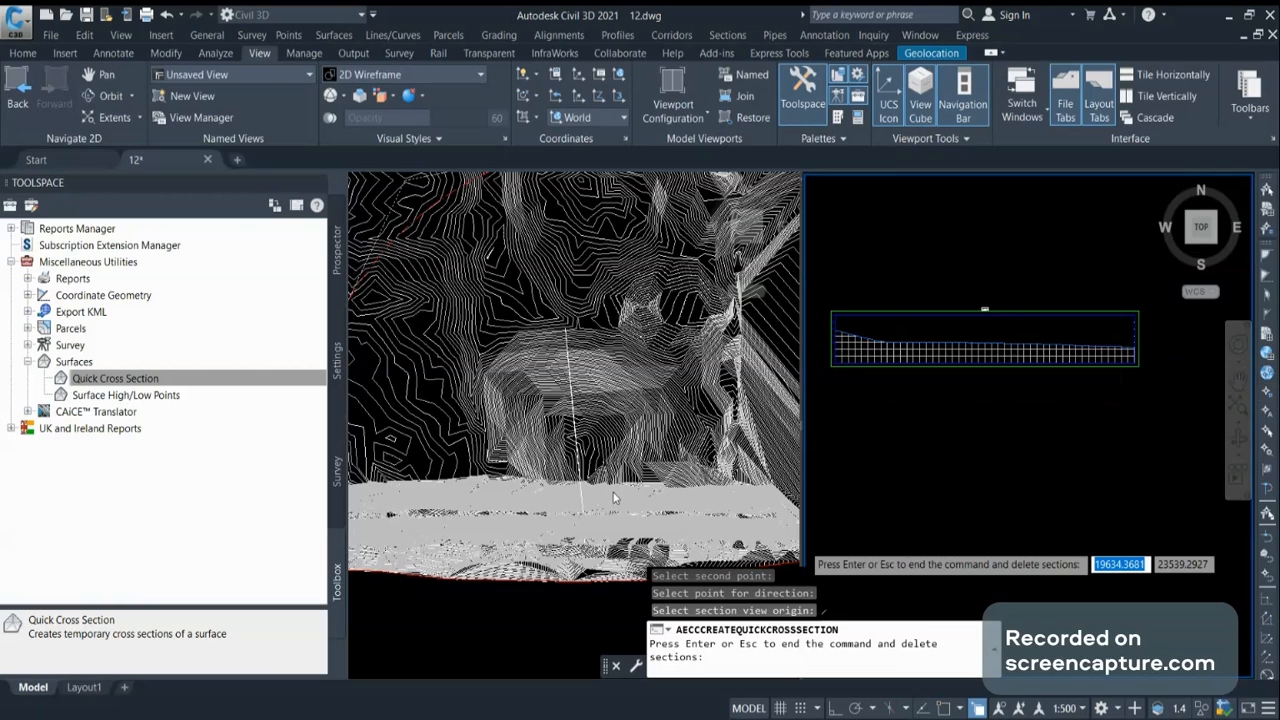
pyautogui.moveTo(908, 538)
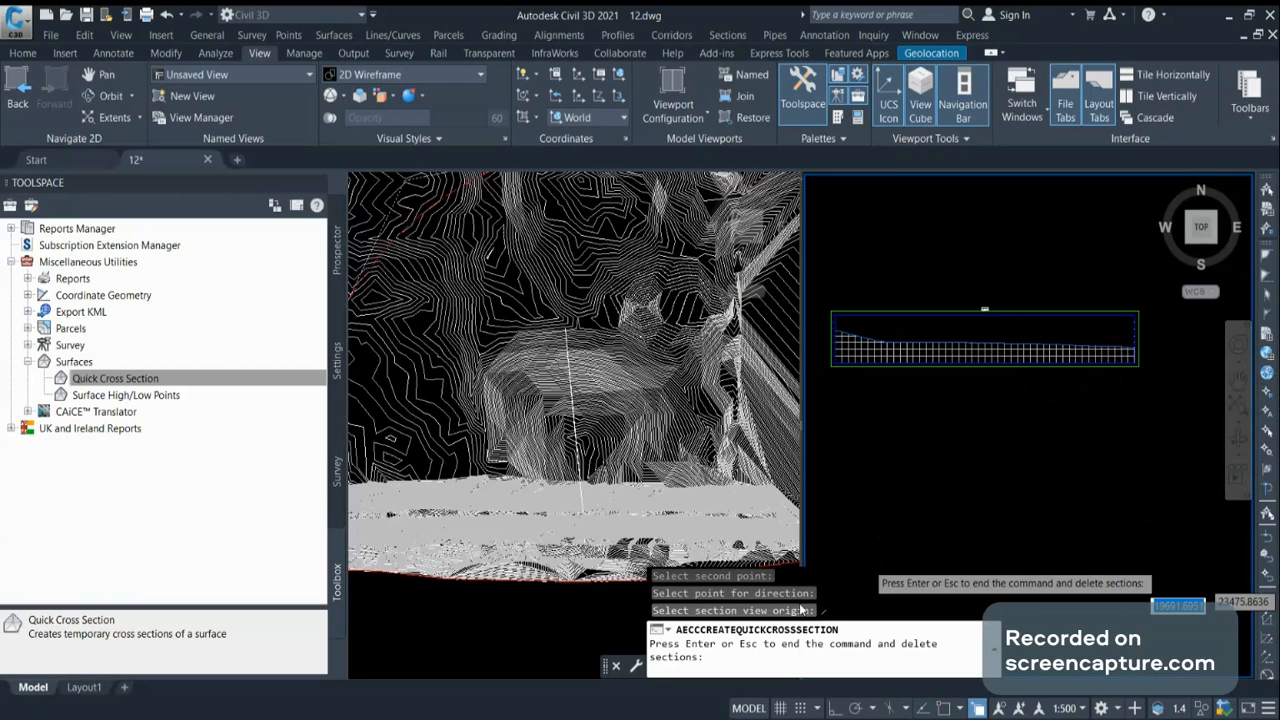
pyautogui.moveTo(595, 527)
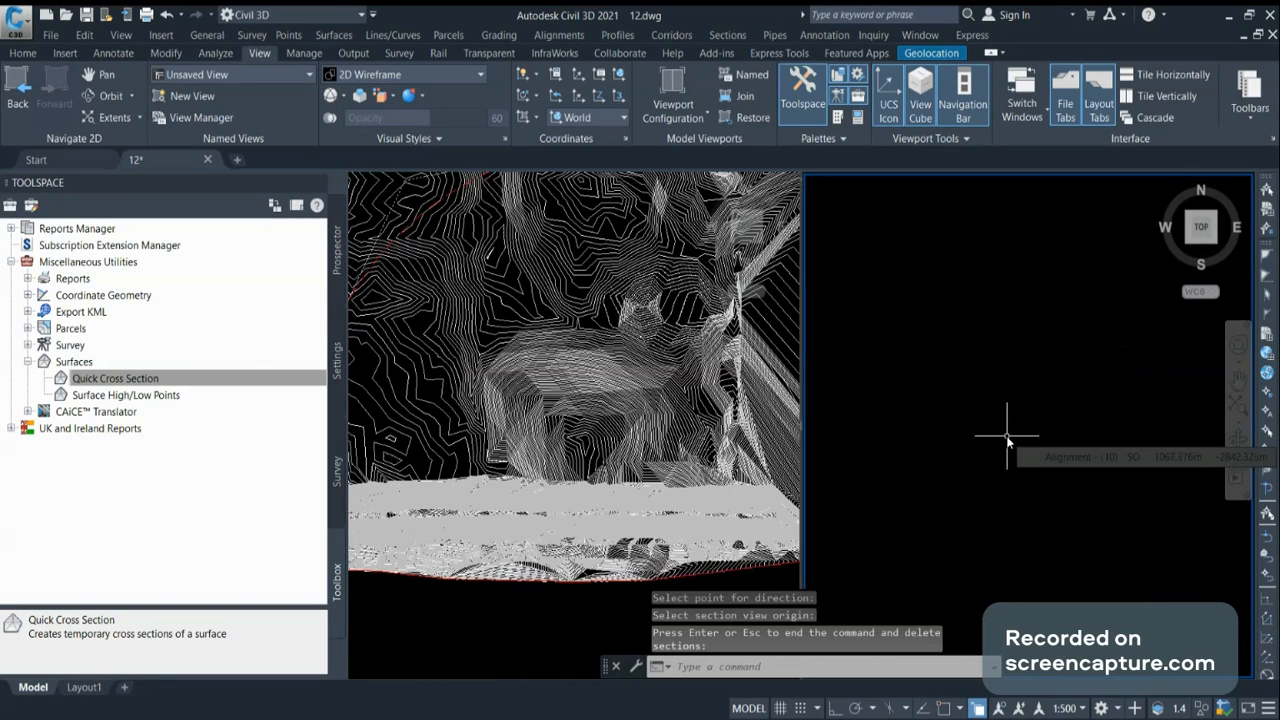
# Execute Quick Cross Section again and select the existing ground surface
pyautogui.click(115, 378)
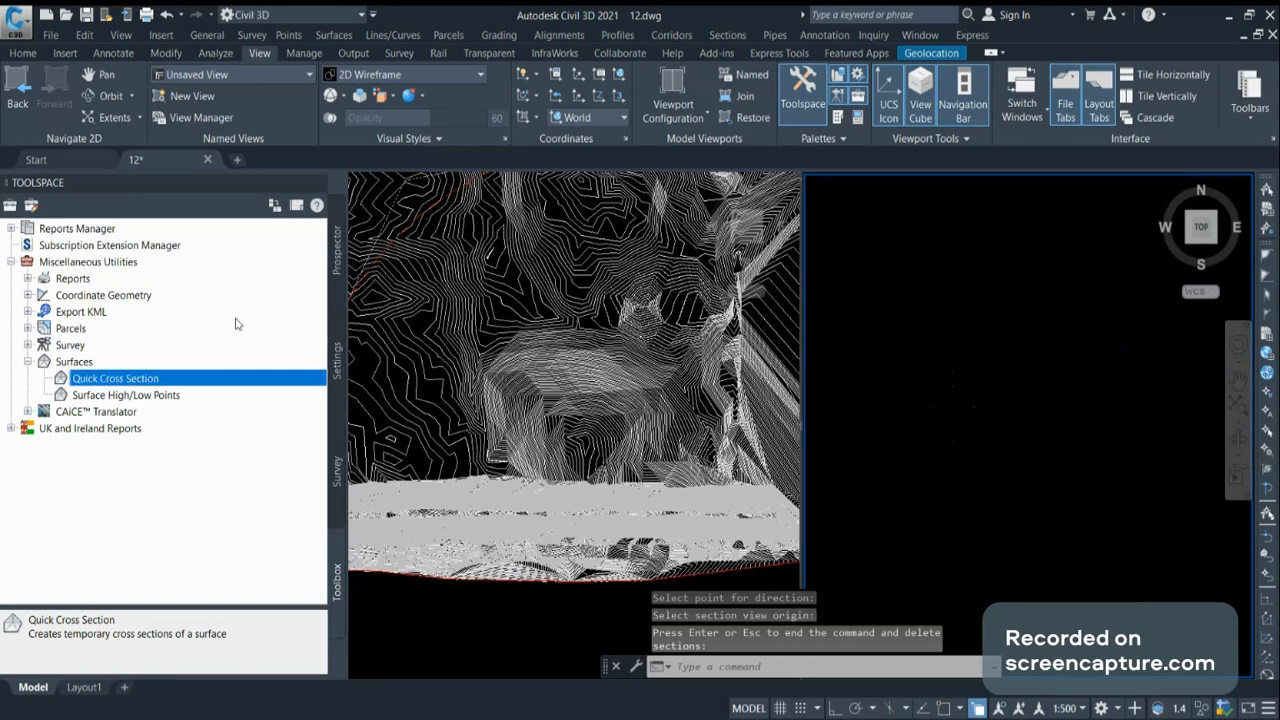
pyautogui.rightClick(115, 378)
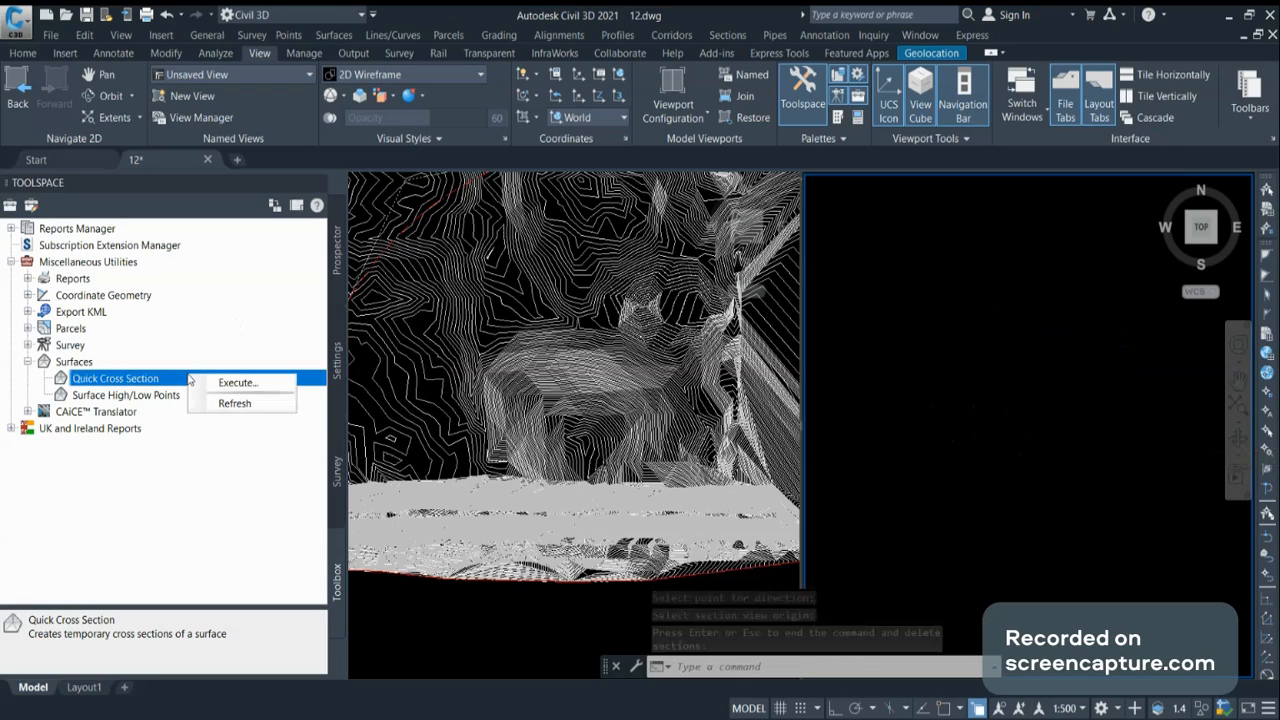
pyautogui.click(237, 382)
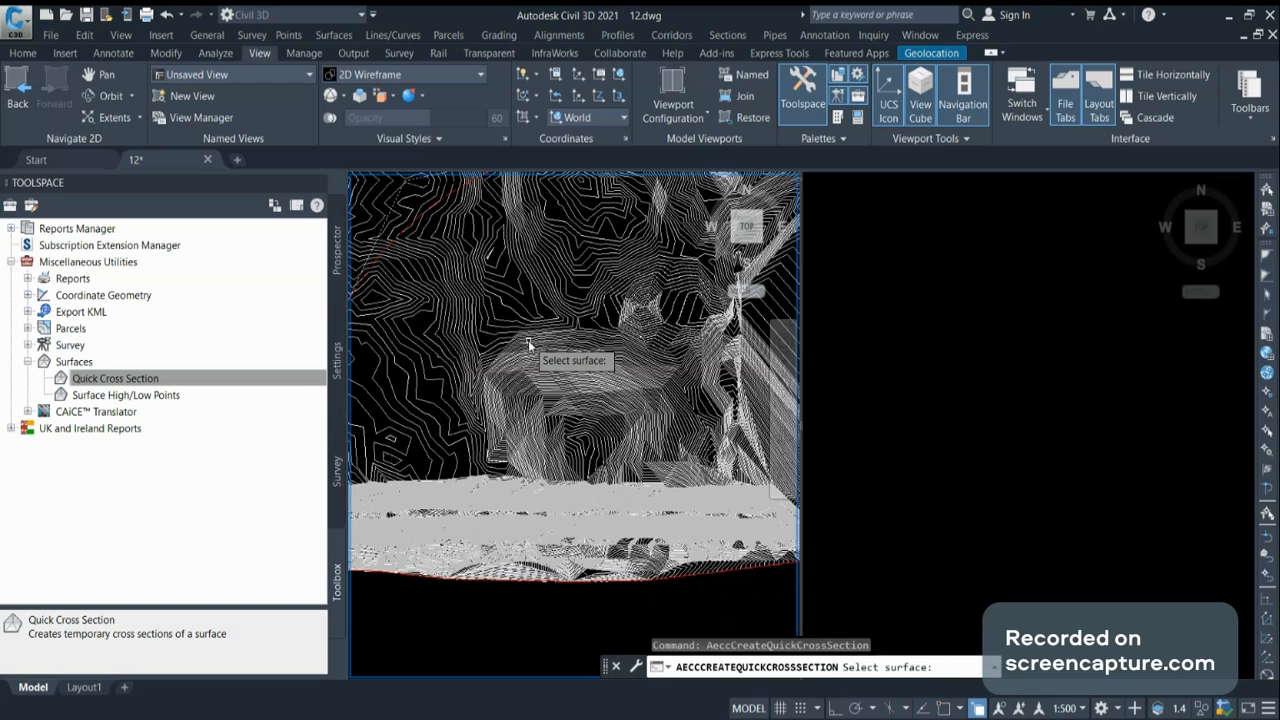
pyautogui.click(540, 355)
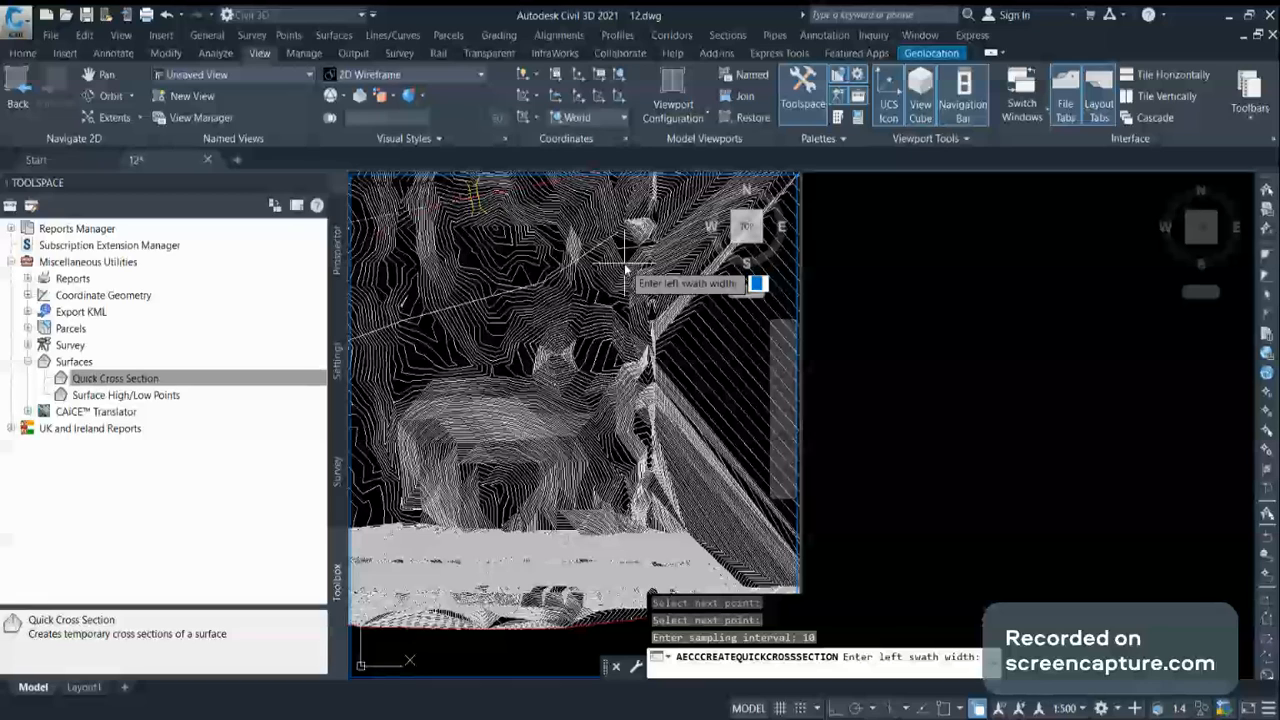
# Enter a swath width of 30
pyautogui.write('30')
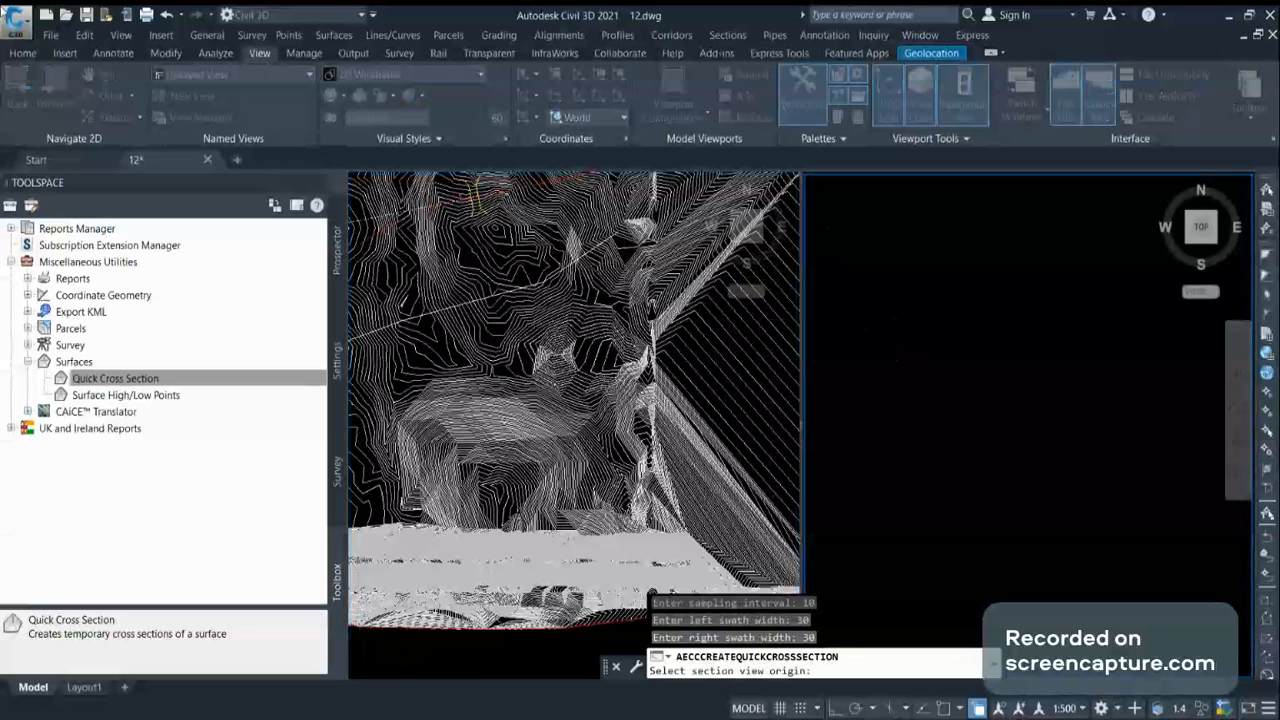
pyautogui.moveTo(825, 280)
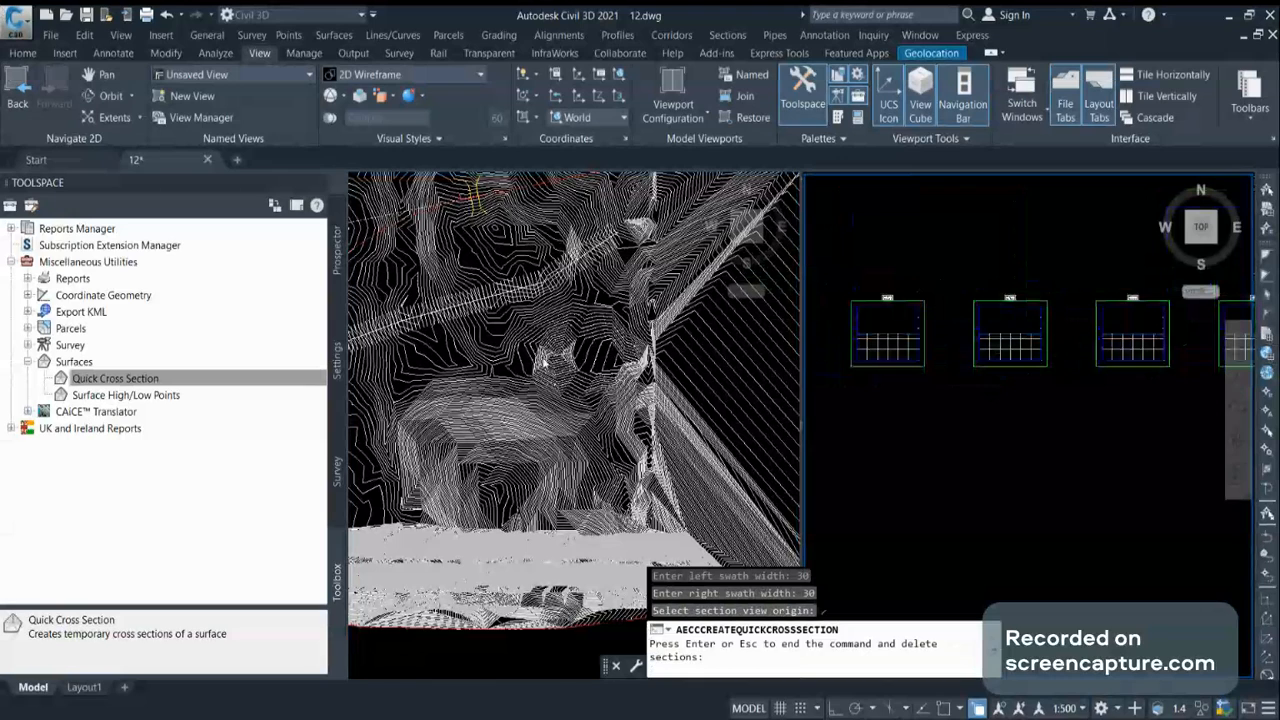
pyautogui.moveTo(390, 345)
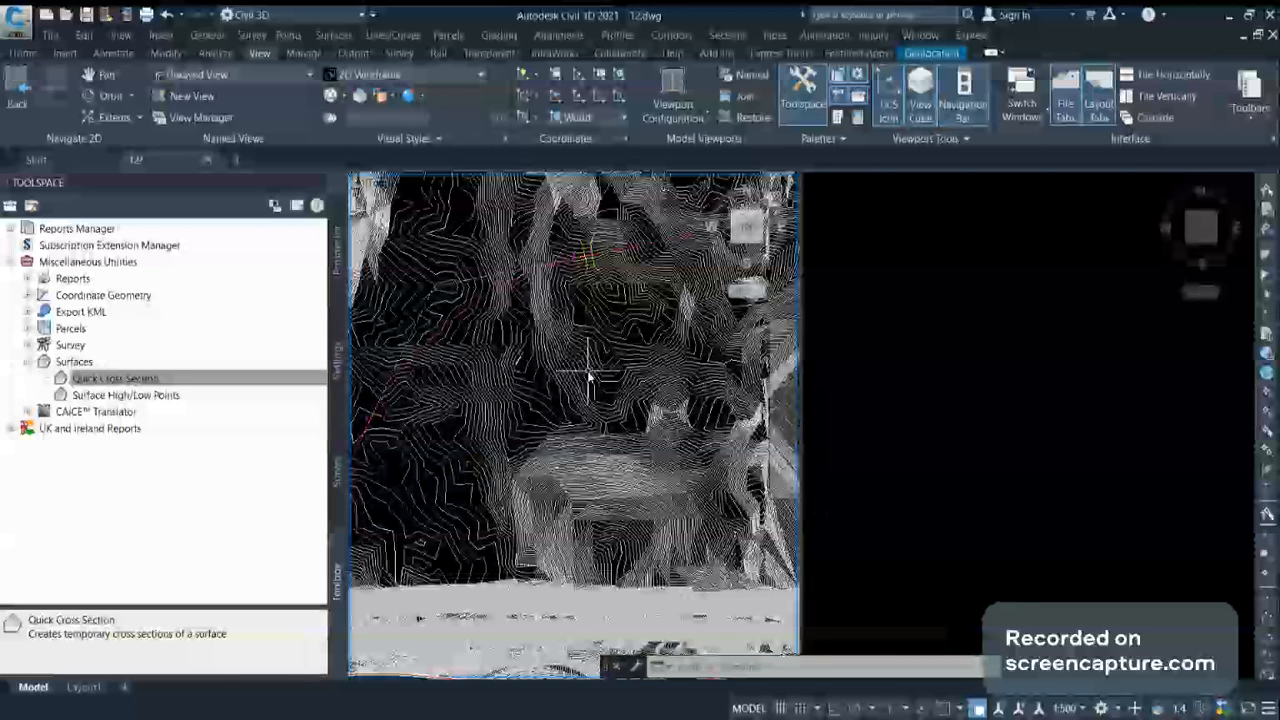
pyautogui.moveTo(625, 340)
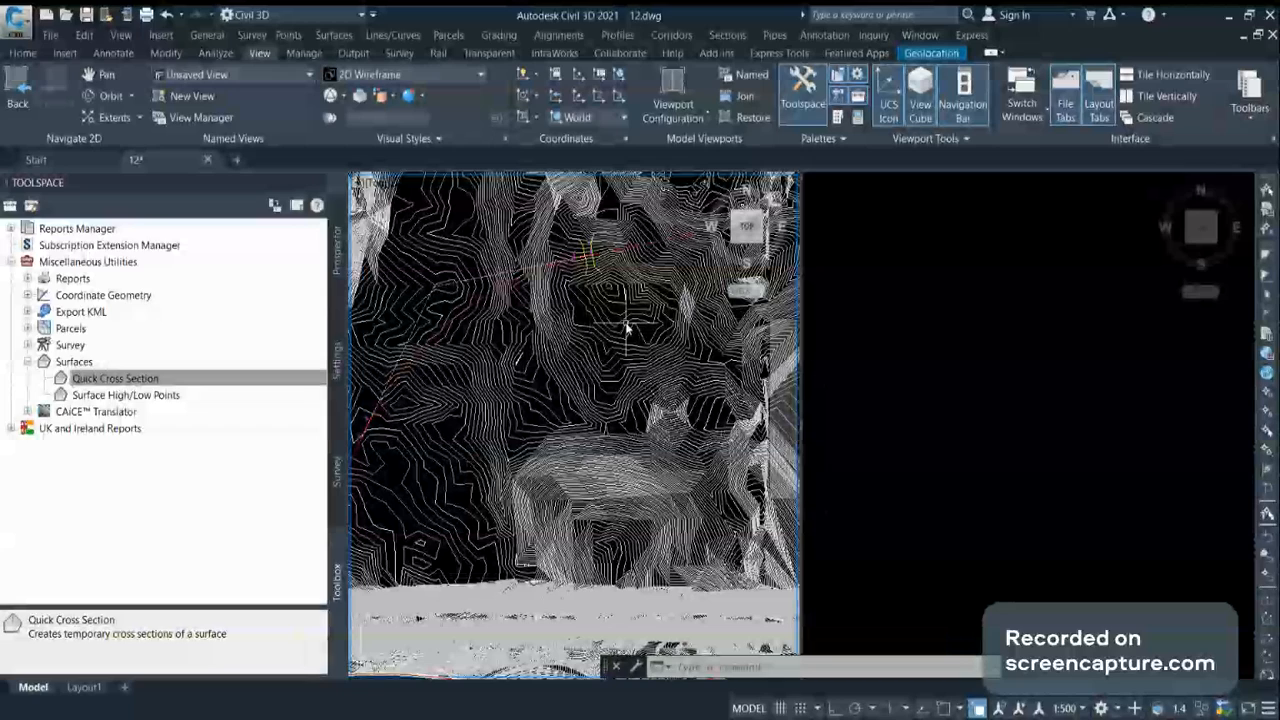
pyautogui.moveTo(700, 550)
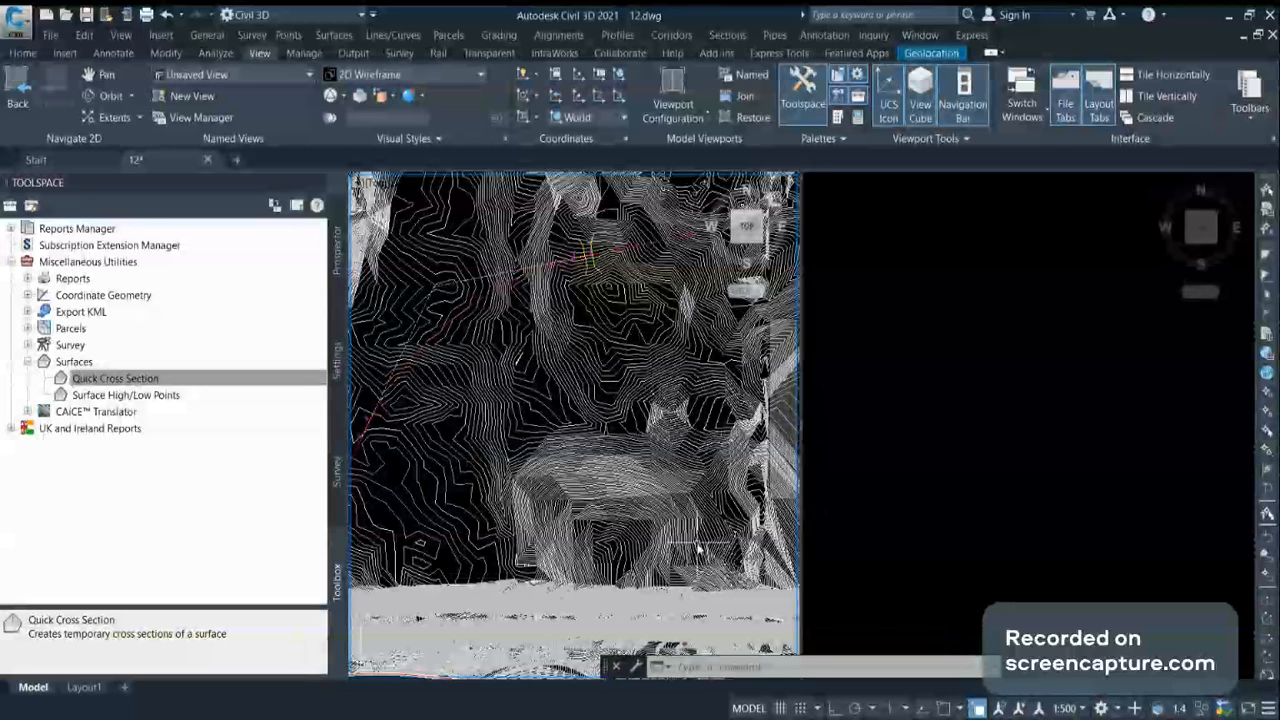